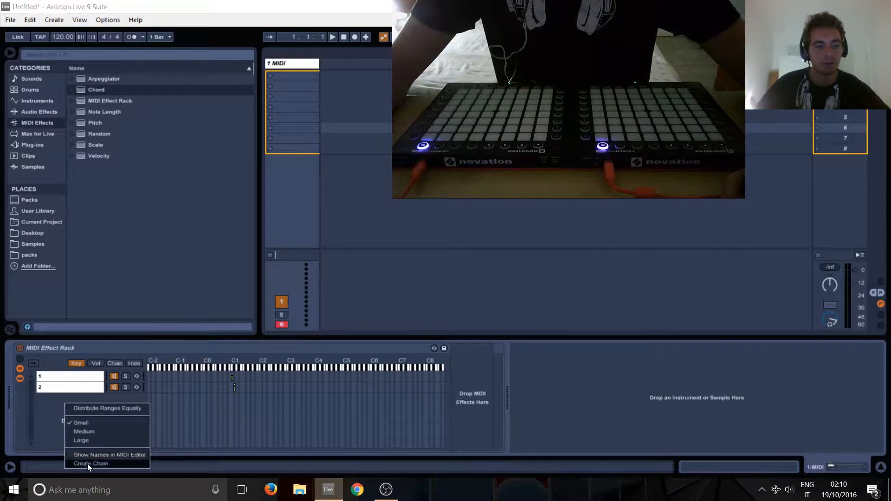
- Create a third chain in the MIDI Effect Rack and name it 3
click(90, 463)
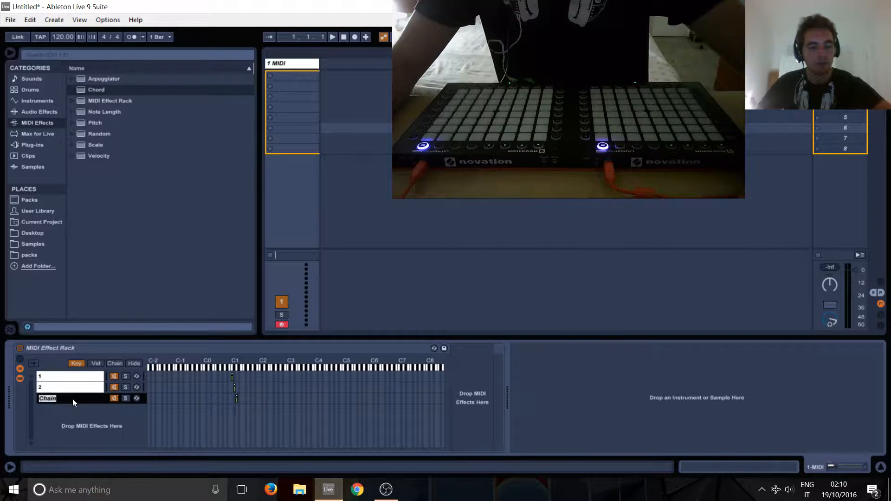
right_click(47, 398)
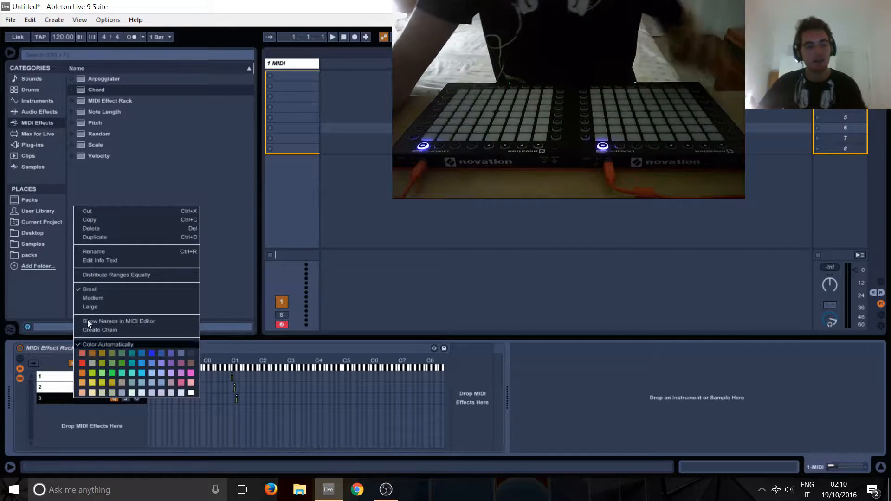
click(100, 329)
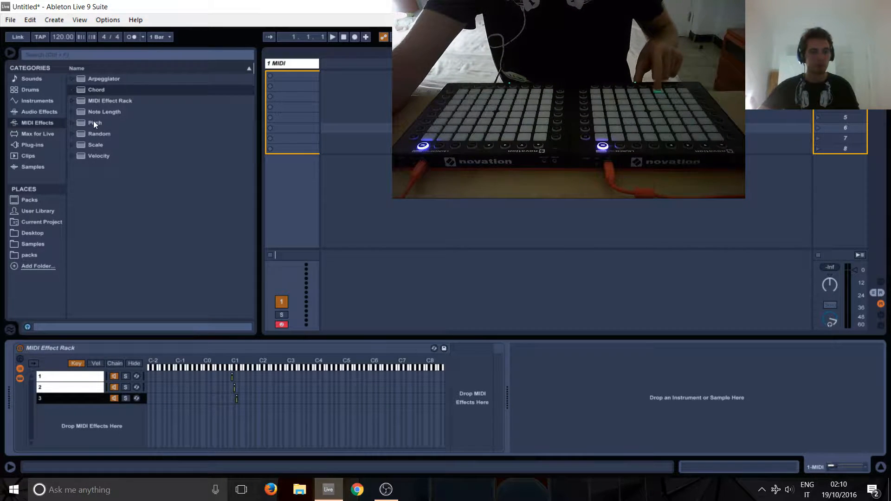
- Load Pitch at -2 st into chain 3, followed by a Chord effect
click(94, 123)
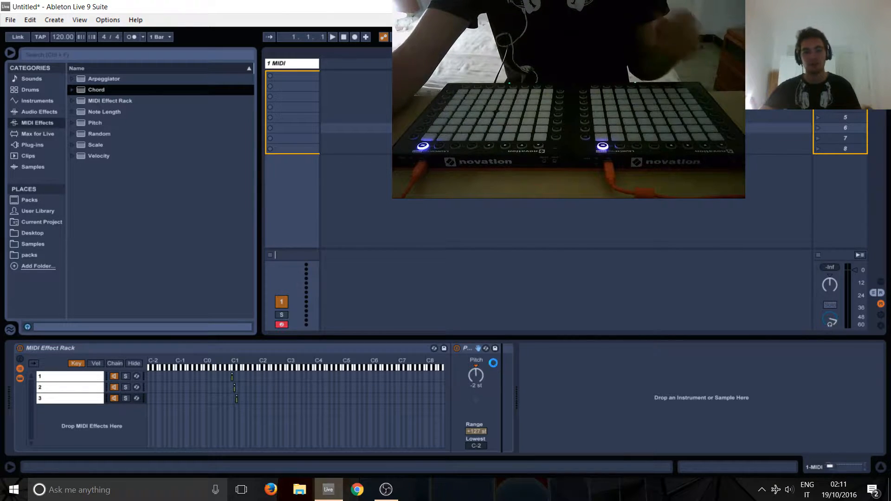
double_click(96, 89)
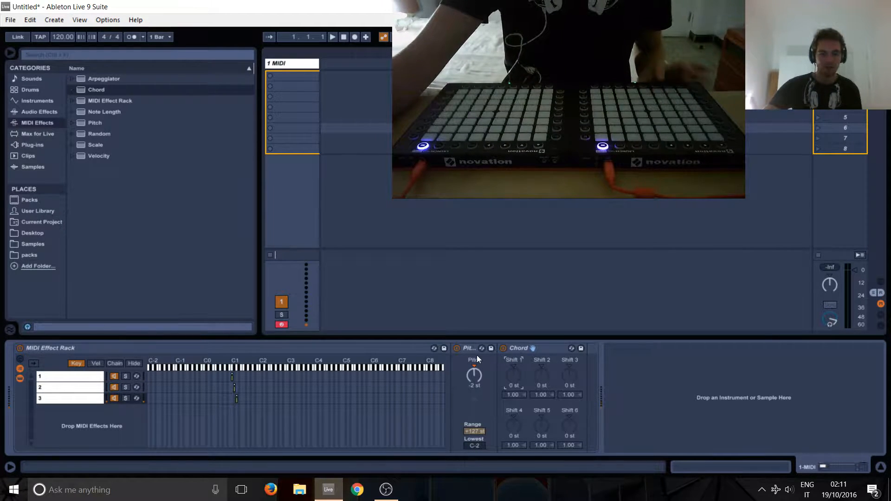
- Raise the Chord's shifts to +5, +10 and +15 st
click(458, 348)
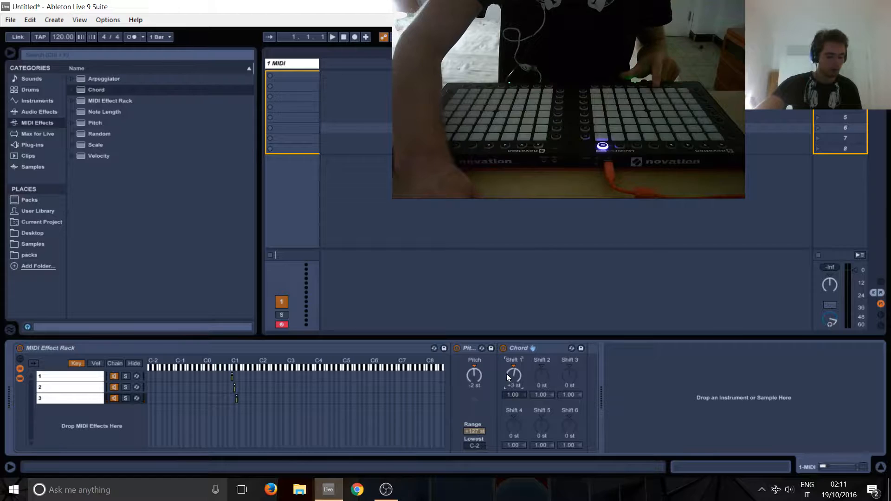
drag(512, 374, 512, 367)
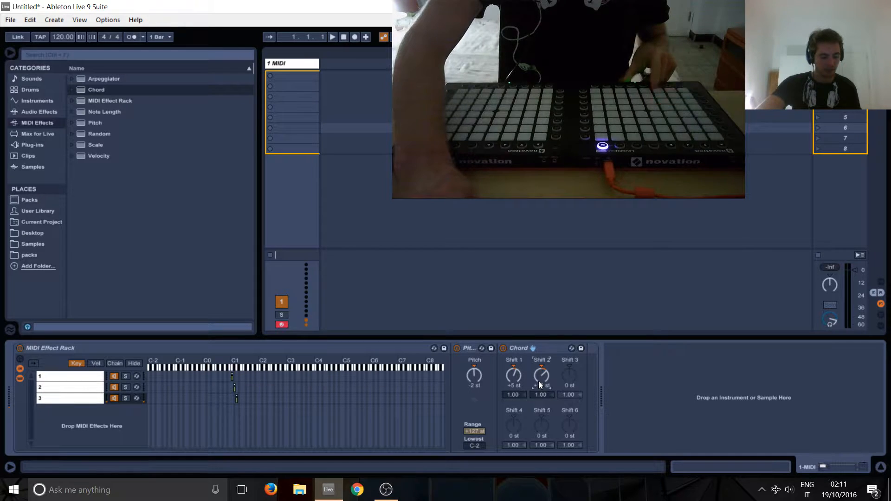
drag(540, 378, 540, 364)
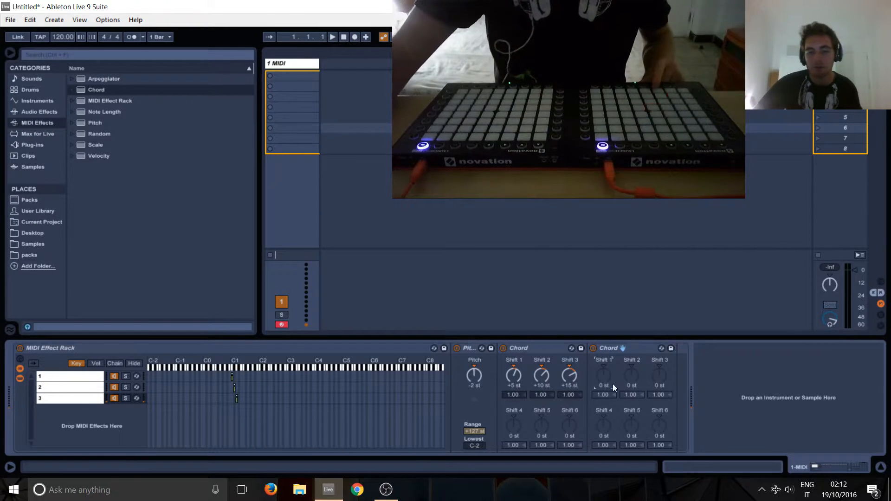
- Push the second Chord's first shift up to +36 st
drag(603, 377, 603, 364)
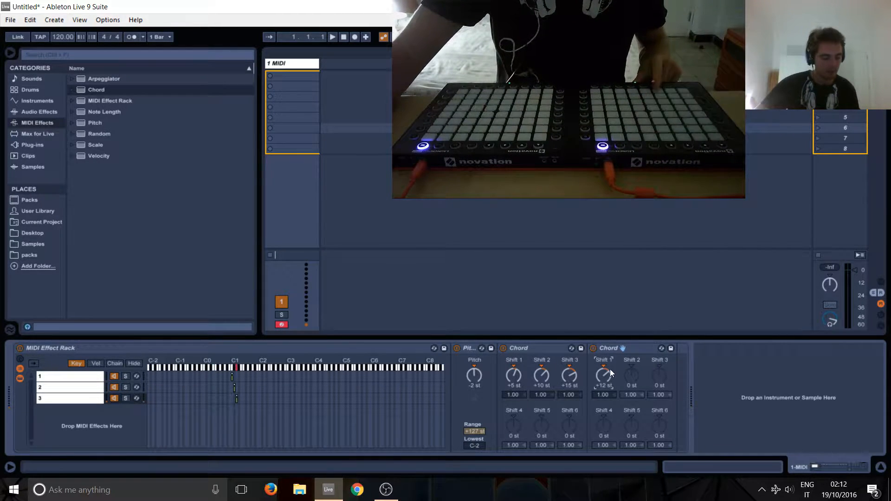
drag(603, 375, 603, 358)
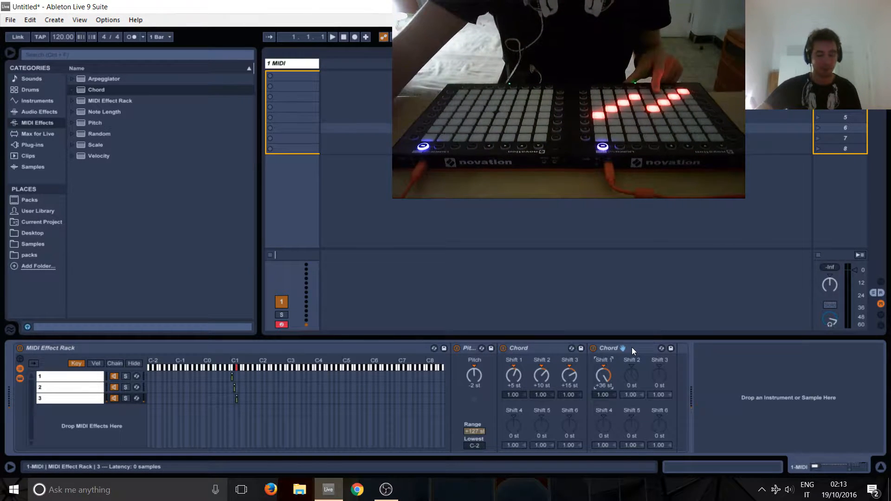
mouse_move(485, 378)
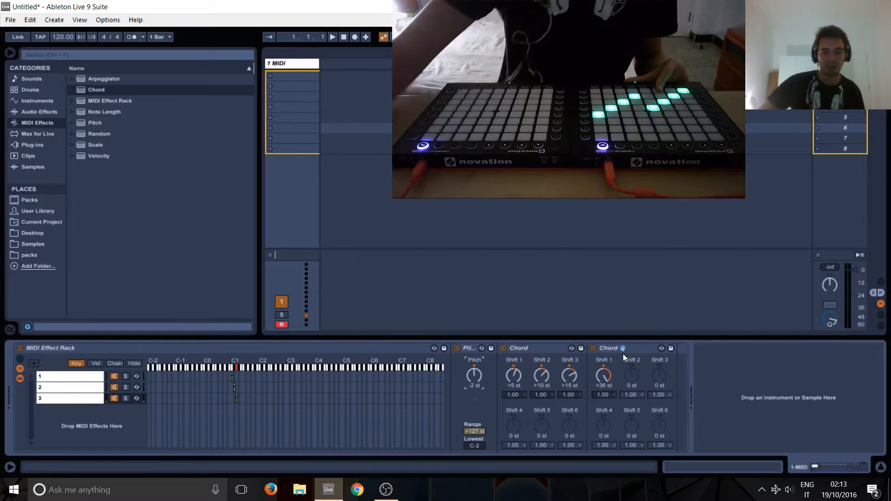
- Adjust the Pitch transposition and lower the second Chord's first shift to +15 st
click(501, 348)
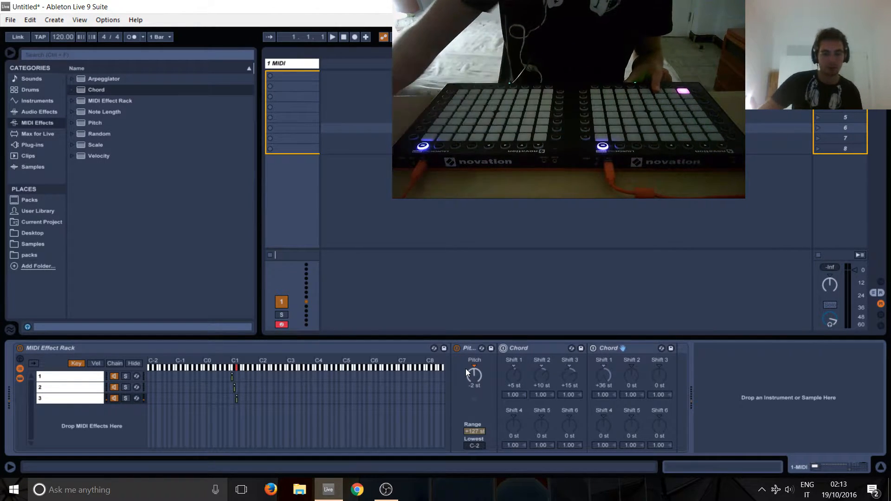
drag(474, 374, 475, 368)
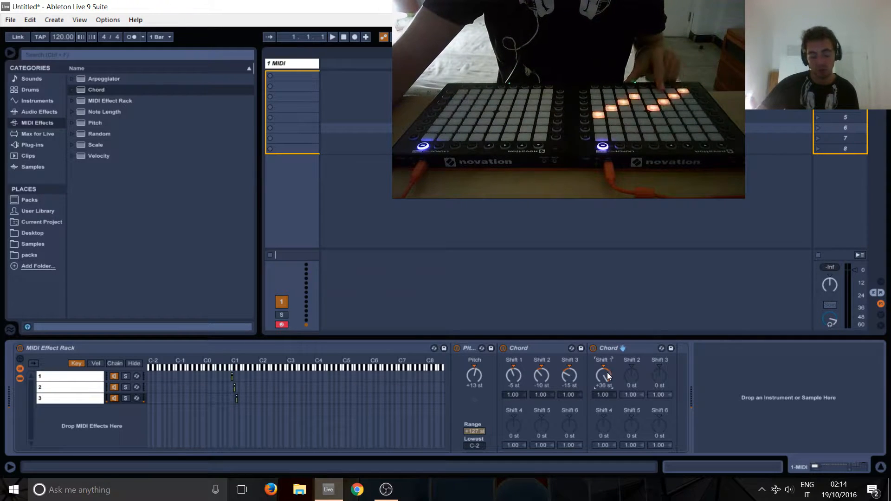
drag(603, 376, 602, 404)
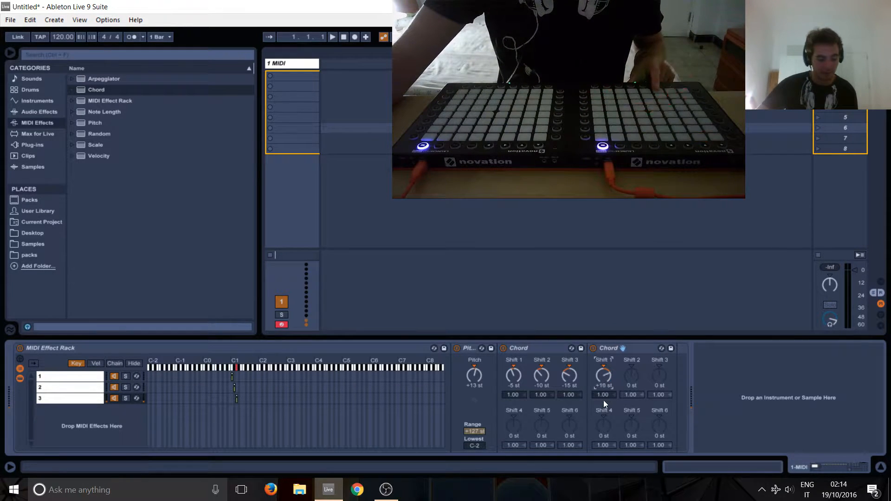
- Remove the second Chord, leaving Pitch at -2 st and one Chord at +5, +10, +15 st
drag(603, 375, 603, 353)
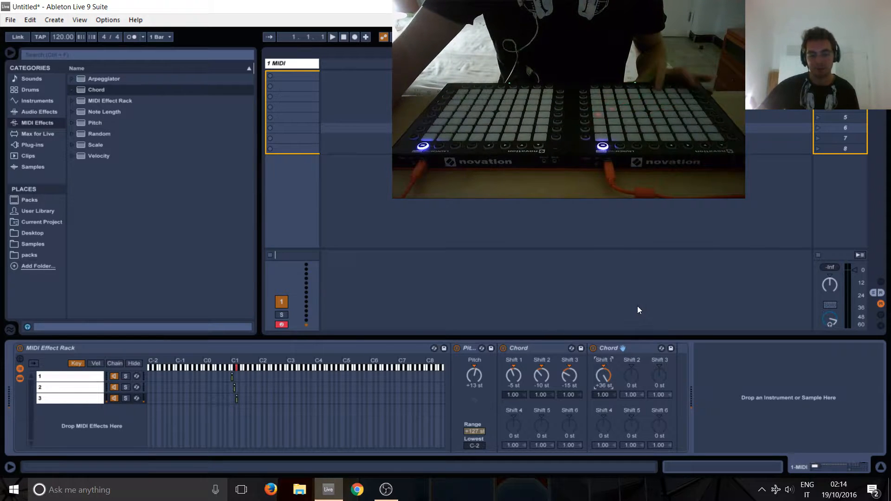
click(607, 347)
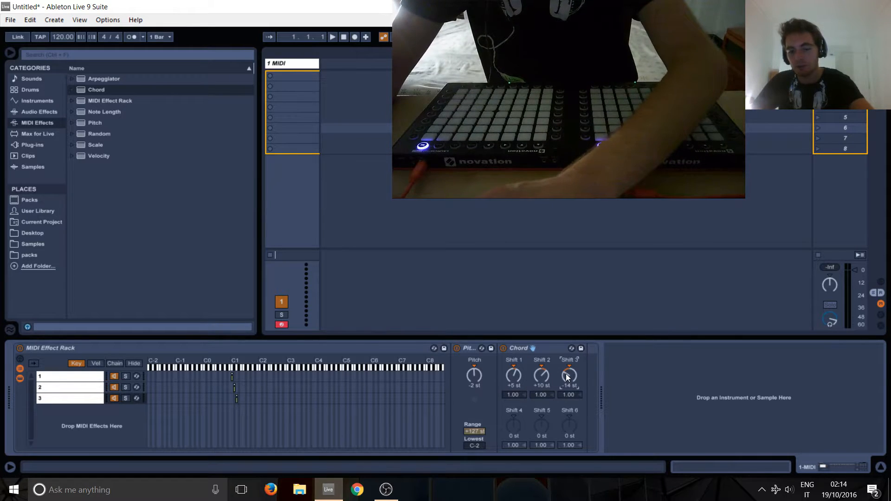
drag(569, 375, 568, 384)
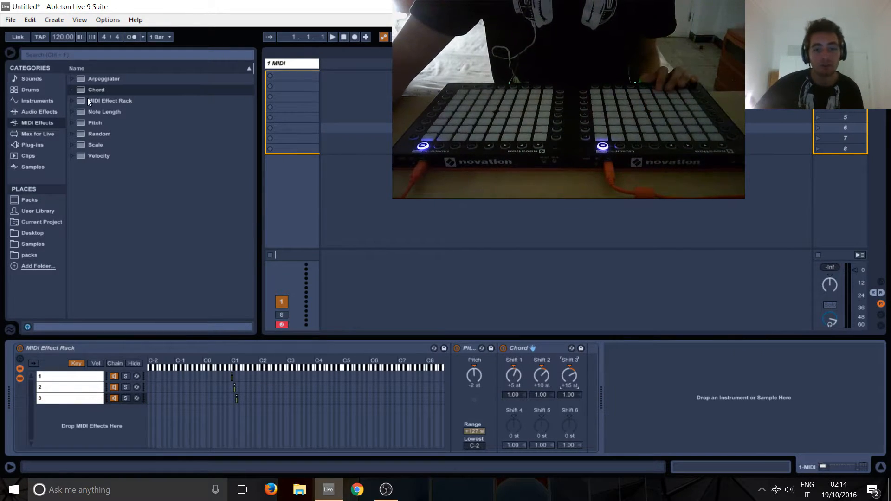
- Nest a MIDI Effect Rack in chain 3 with chains Bottom Left and Top Right, Top Right pitched +46 st
click(109, 100)
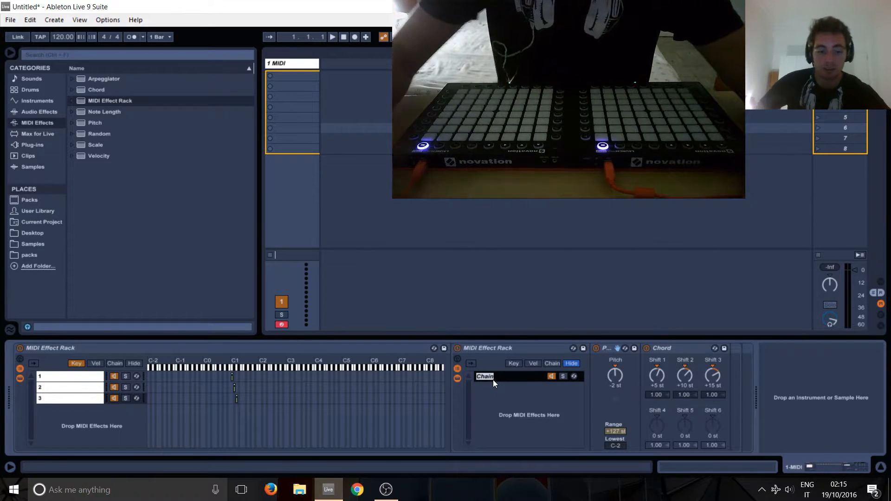
text(Bottom Left)
text(Top Right)
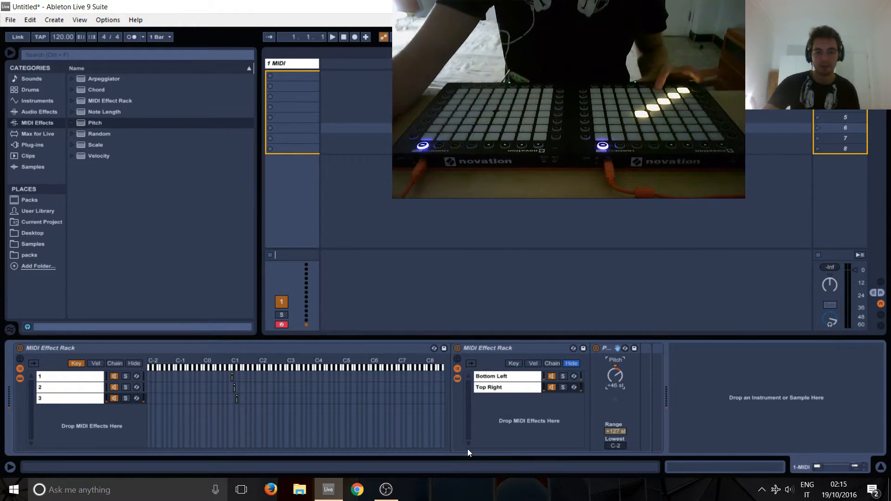
click(96, 90)
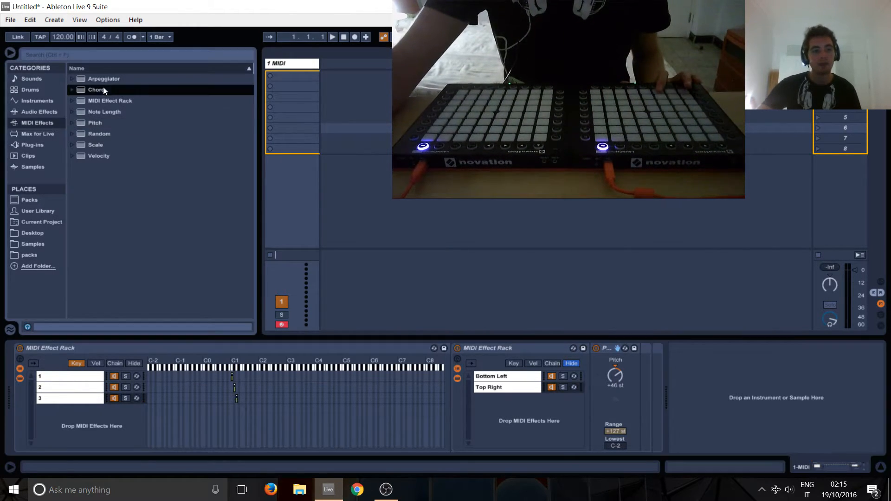
- Add a Chord after Top Right's pitch, shifting +5, +10 and +15 st
double_click(95, 89)
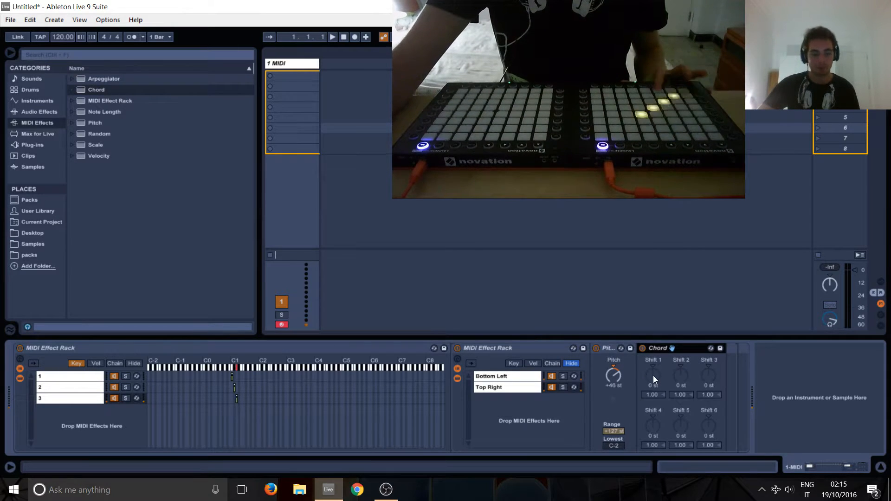
click(652, 385)
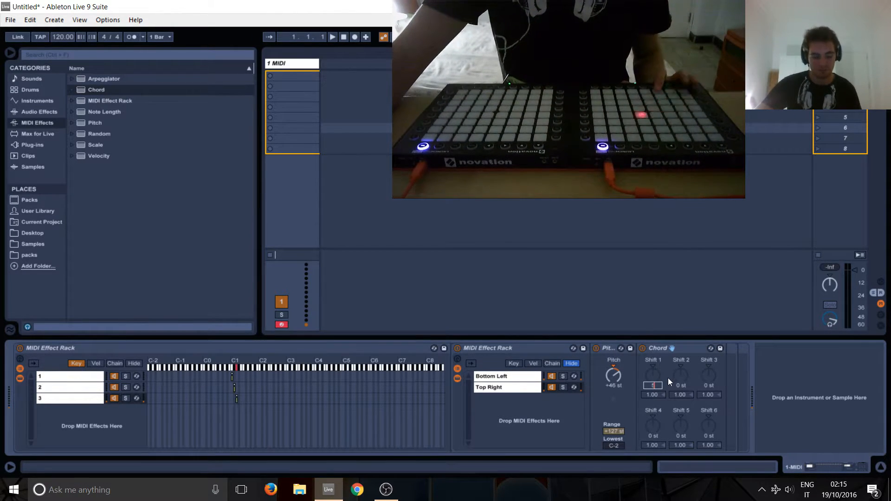
drag(653, 378, 652, 364)
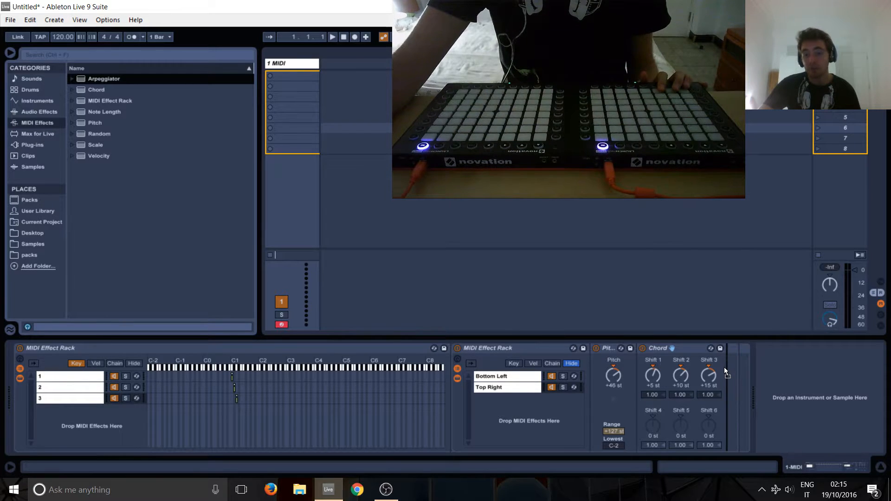
click(492, 376)
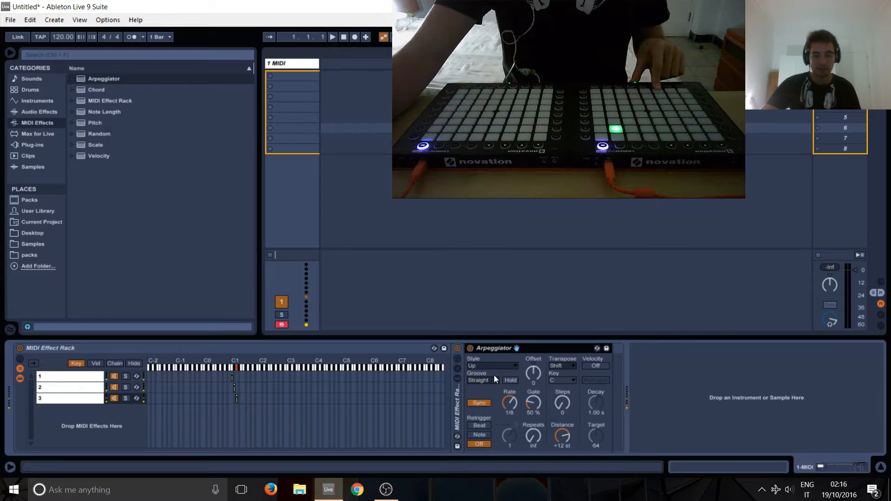
- Switch the Arpeggiator's rate to free milliseconds and adjust it
click(479, 403)
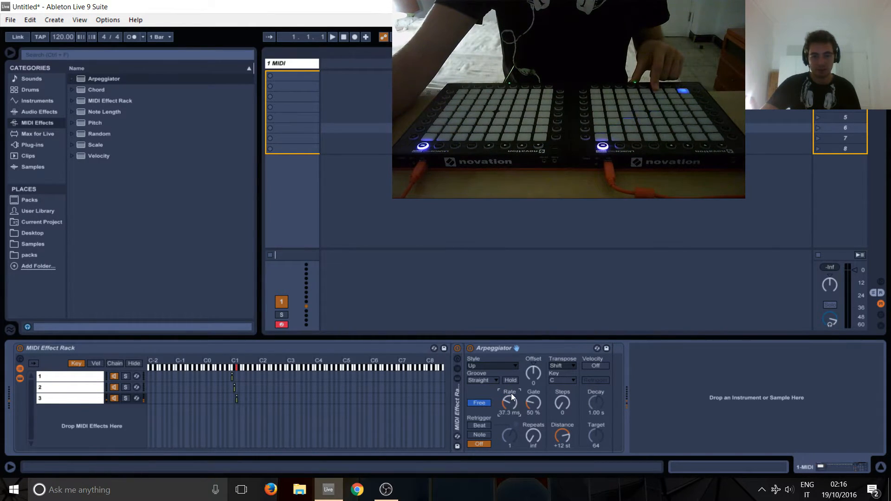
drag(532, 401, 533, 398)
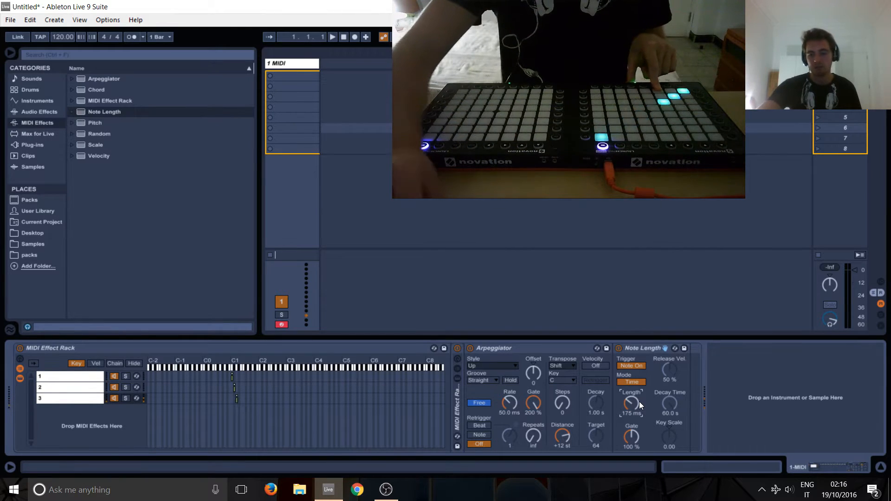
- Set the Note Length device's length to 175 ms
drag(630, 404, 630, 398)
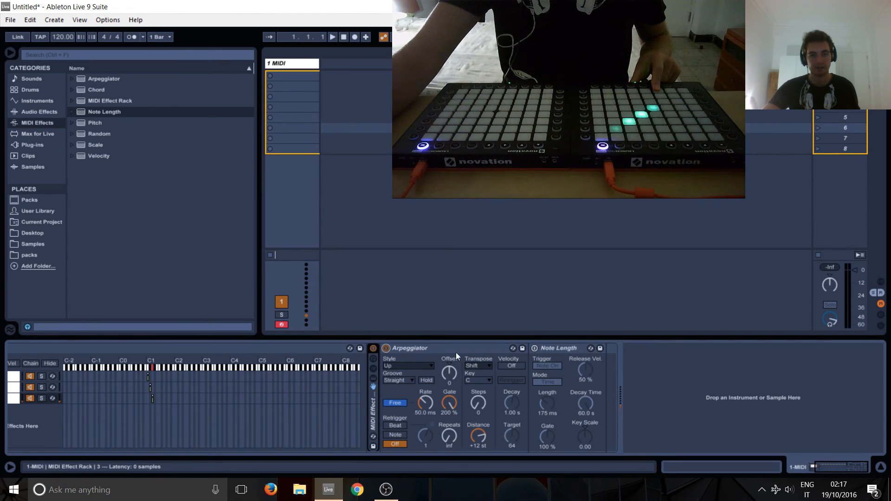
mouse_move(374, 401)
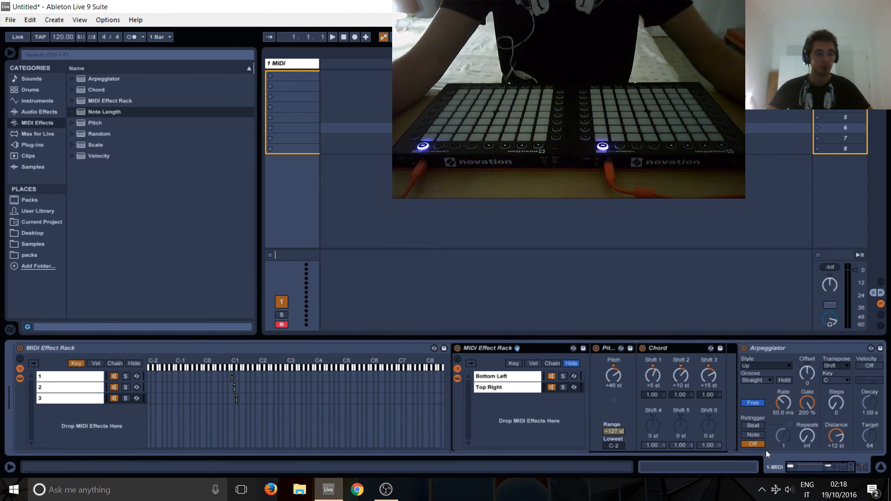
mouse_move(700, 498)
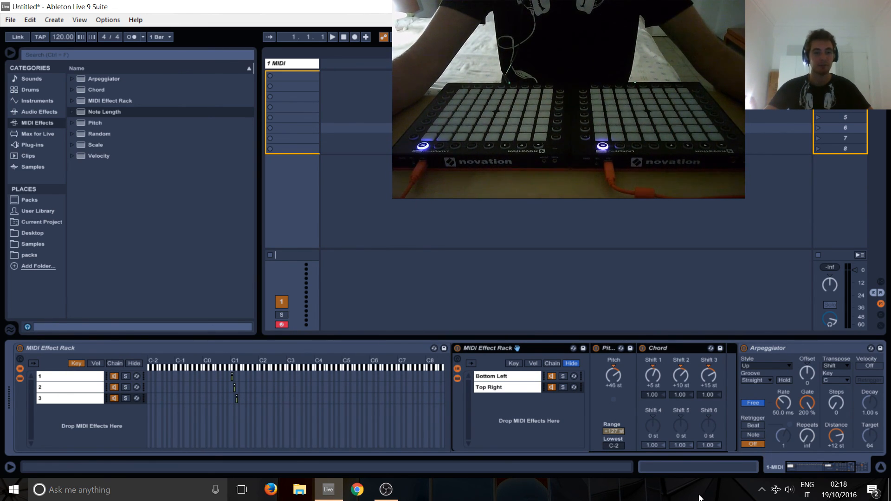